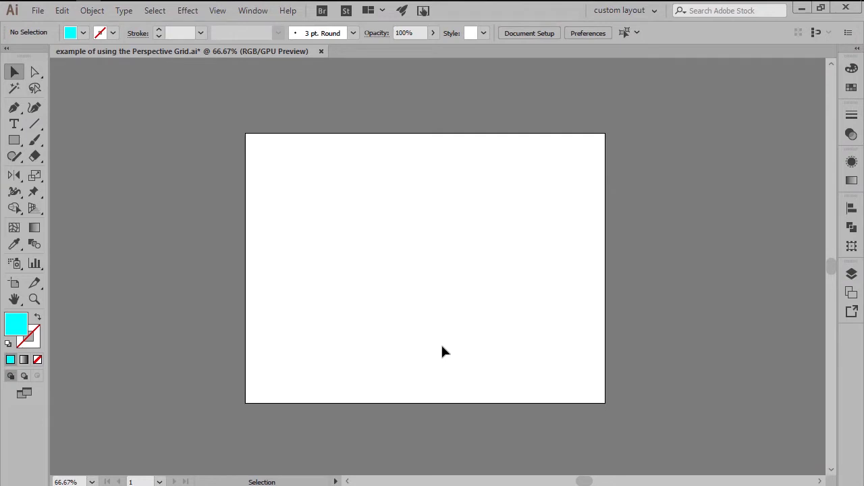
mouse_move(34, 208)
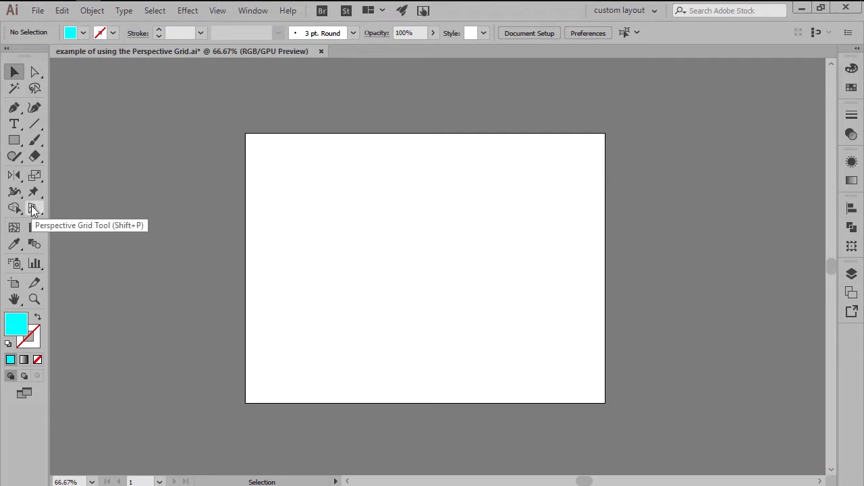
Activate the Perspective Grid Tool and apply the 2P-Normal View two-point preset.
left_click(34, 207)
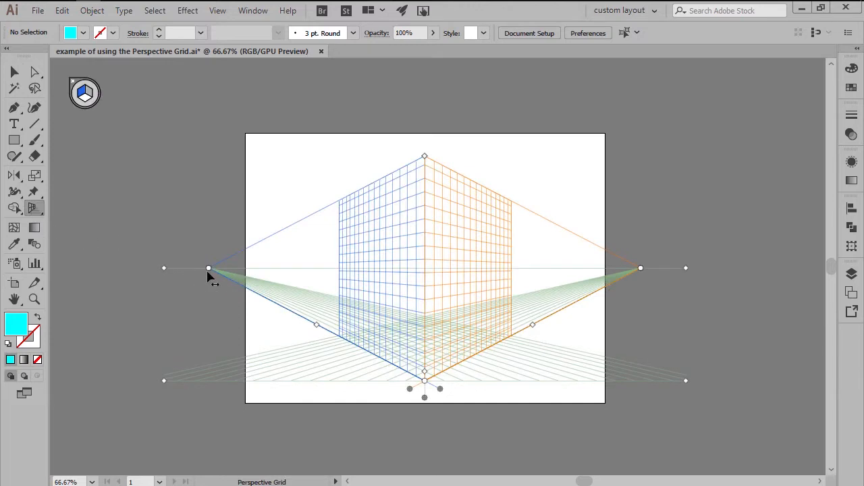
mouse_move(544, 304)
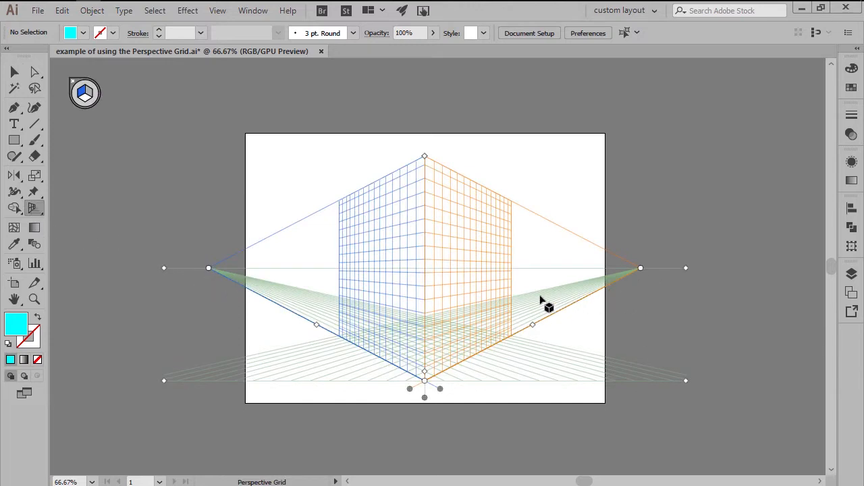
left_click(217, 11)
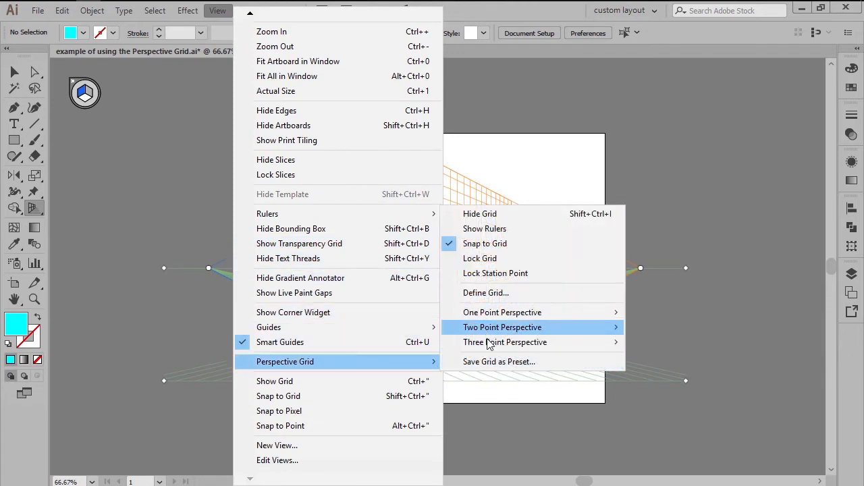
mouse_move(503, 327)
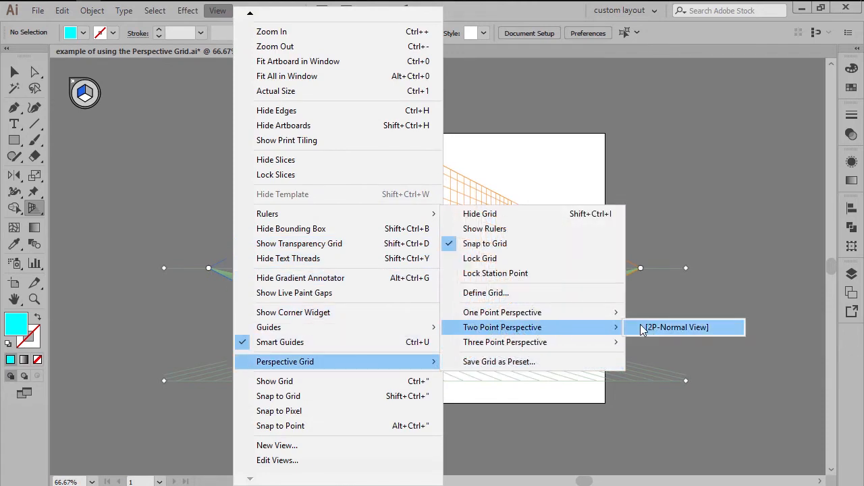
left_click(675, 327)
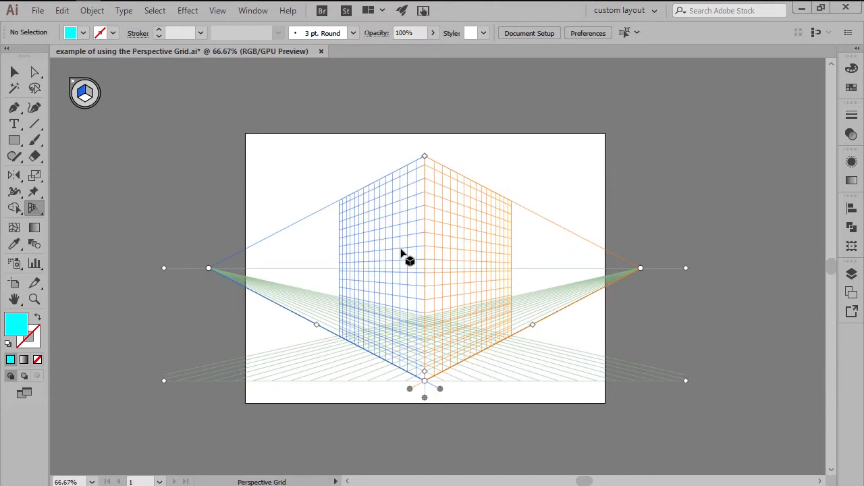
mouse_move(398, 268)
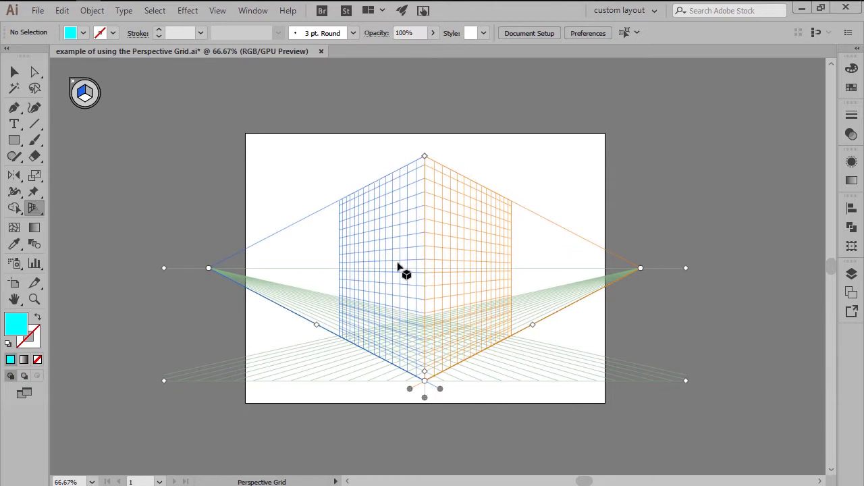
mouse_move(481, 283)
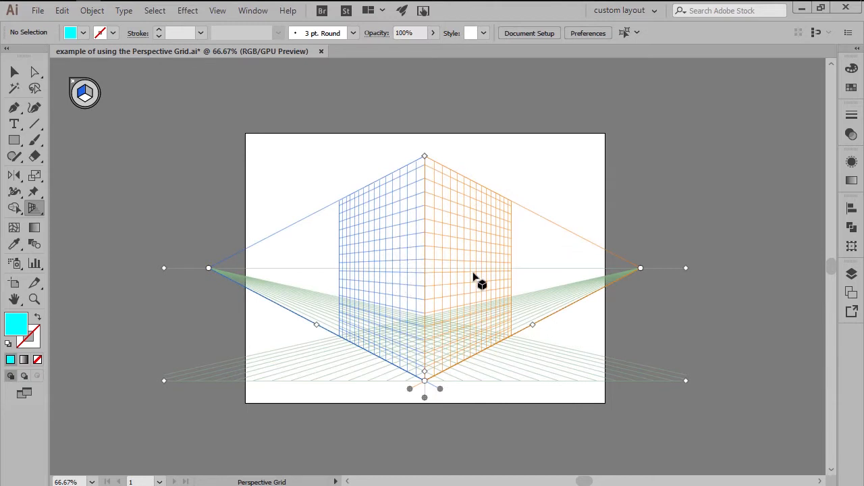
mouse_move(661, 311)
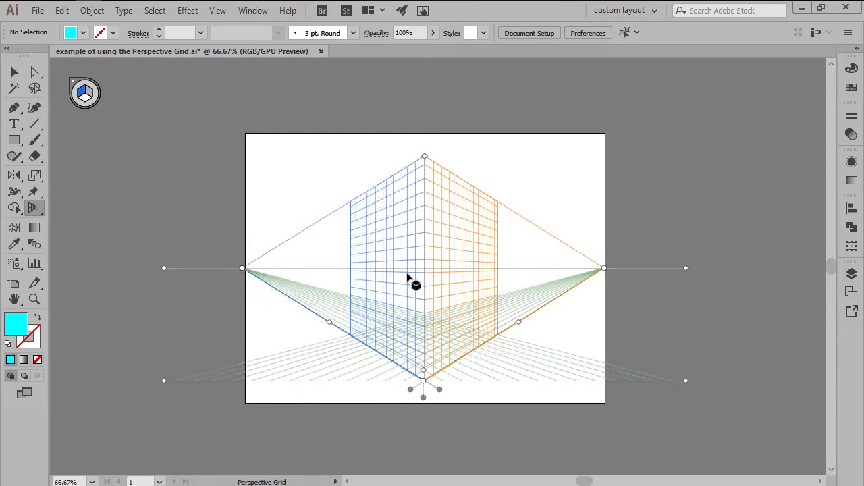
mouse_move(436, 233)
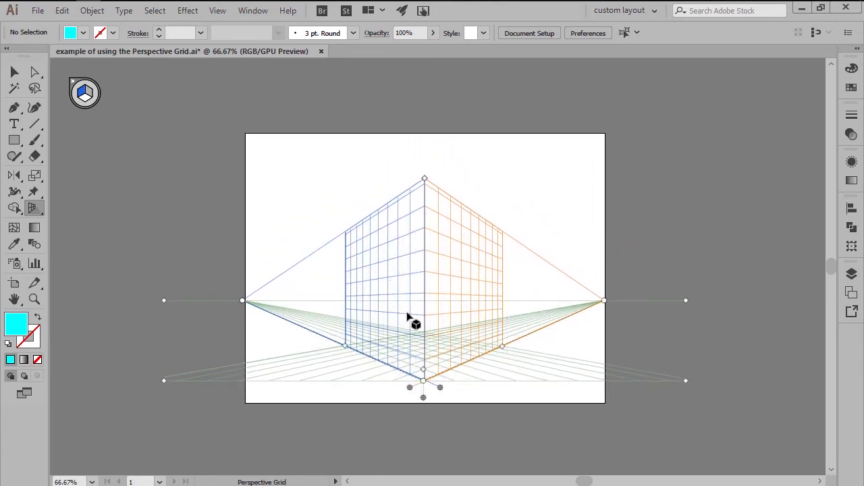
Draw a cyan rectangle on the left (blue) grid plane, snapped to its corner edge.
left_click(218, 10)
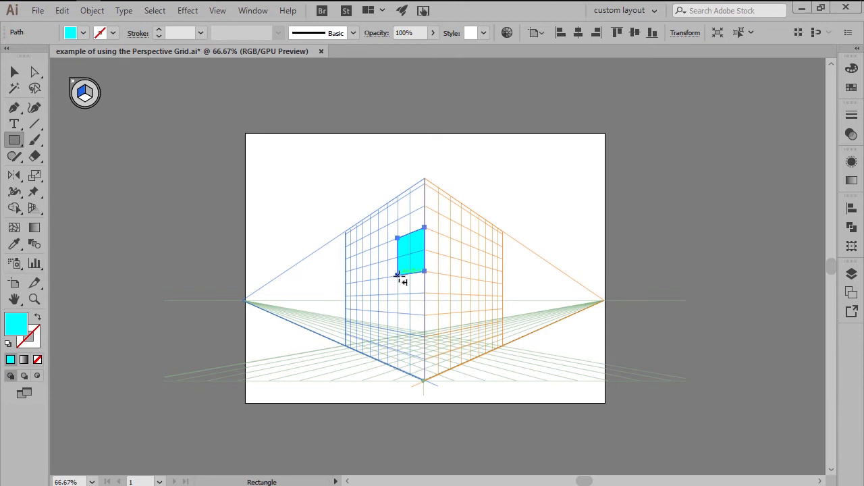
left_click_drag(403, 277, 410, 262)
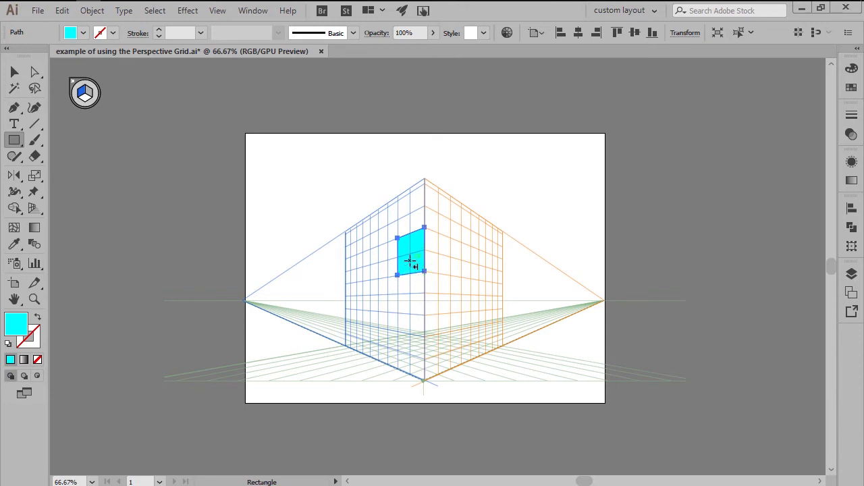